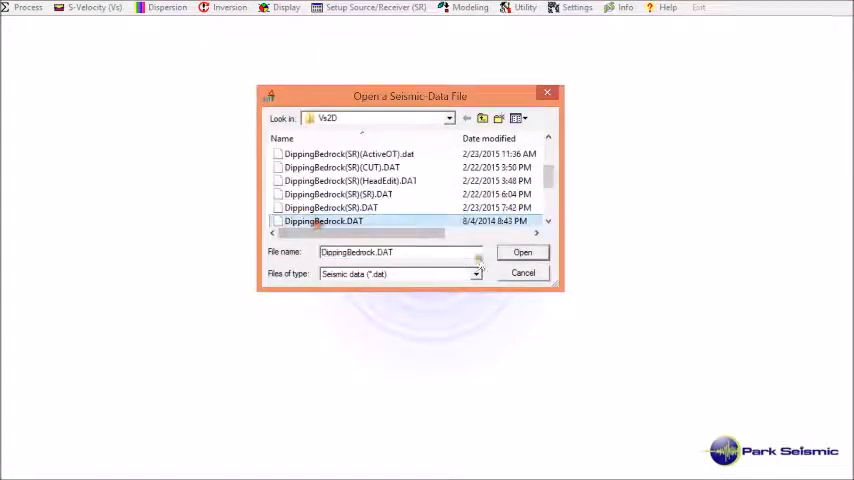
# Load DippingBedrock.DAT and launch the source/receiver setup wizard for files 1–20 in meters.
pyautogui.click(522, 252)
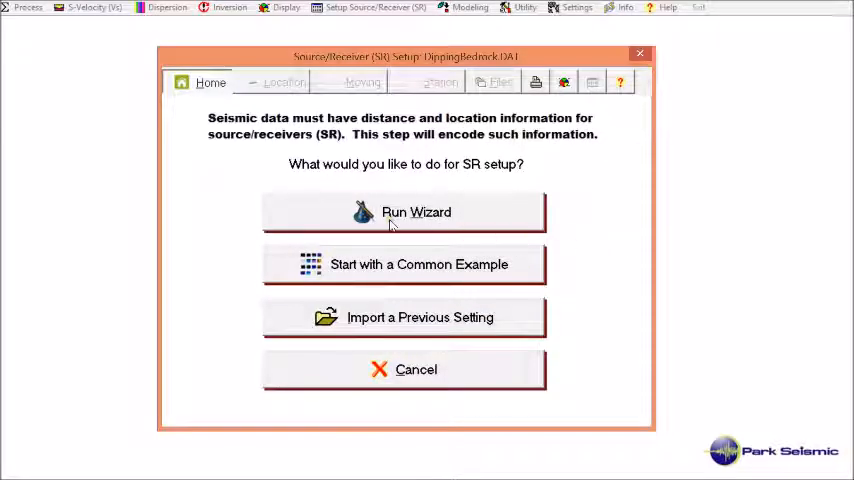
pyautogui.click(404, 212)
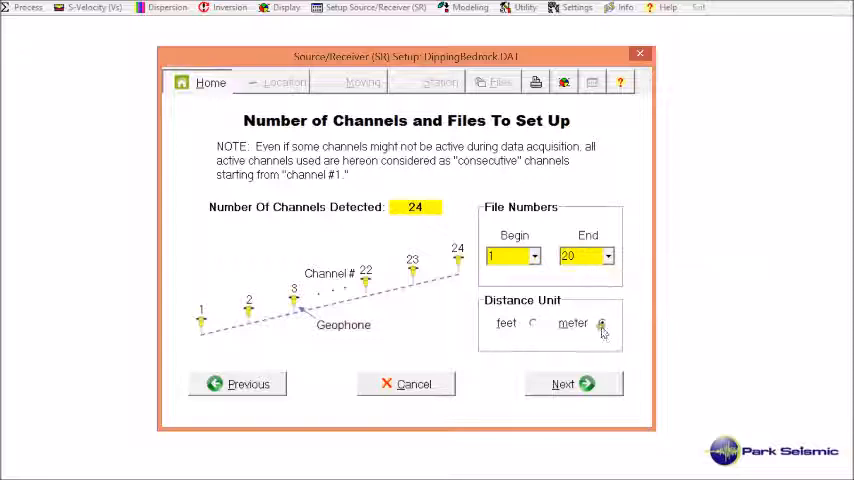
pyautogui.moveTo(604, 324)
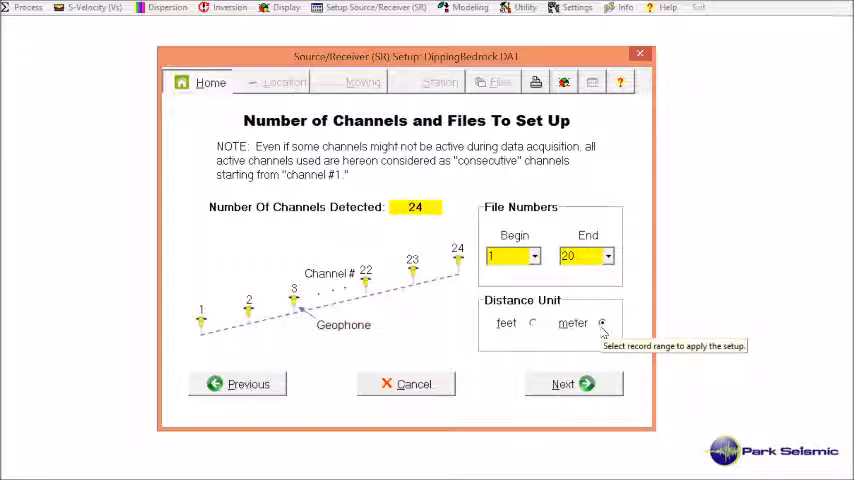
# Accept the defaults and survey type, choose a 1-D receiver array, and place the source off the 1st channel.
pyautogui.click(572, 384)
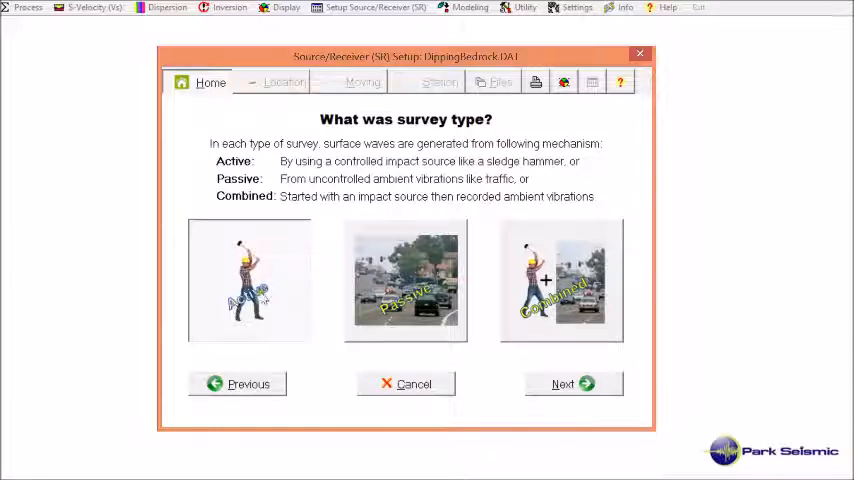
pyautogui.moveTo(304, 328)
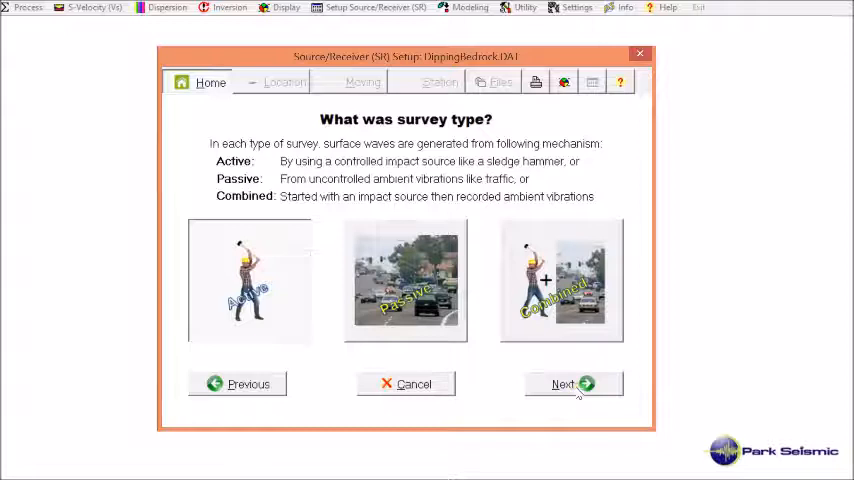
pyautogui.click(564, 384)
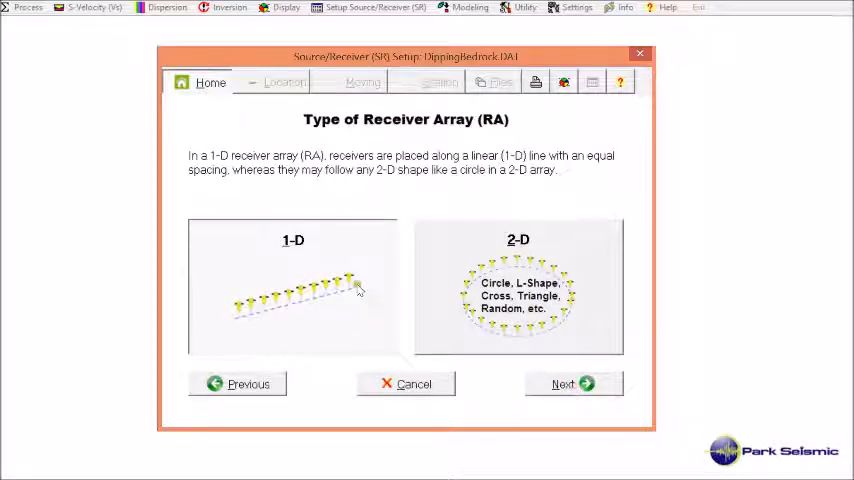
pyautogui.moveTo(352, 288)
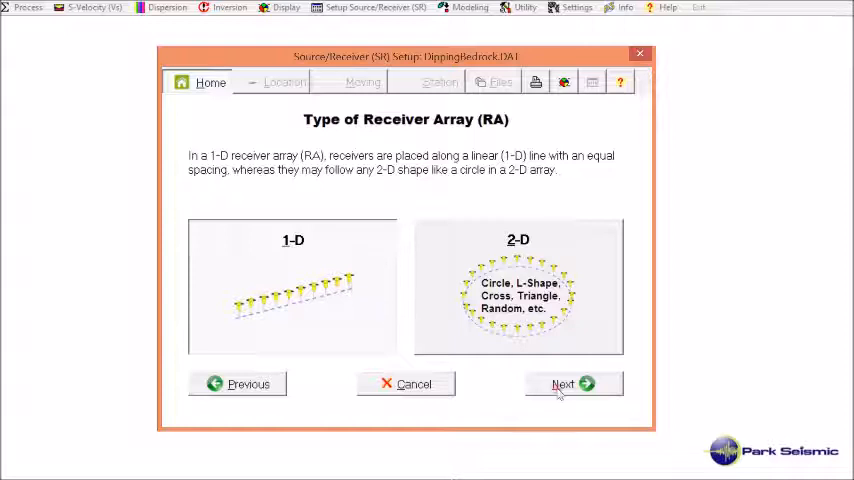
pyautogui.click(572, 384)
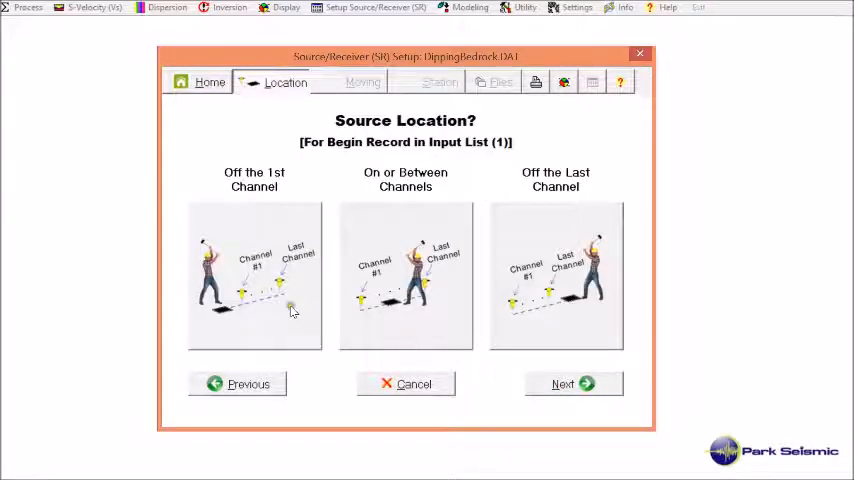
pyautogui.click(254, 276)
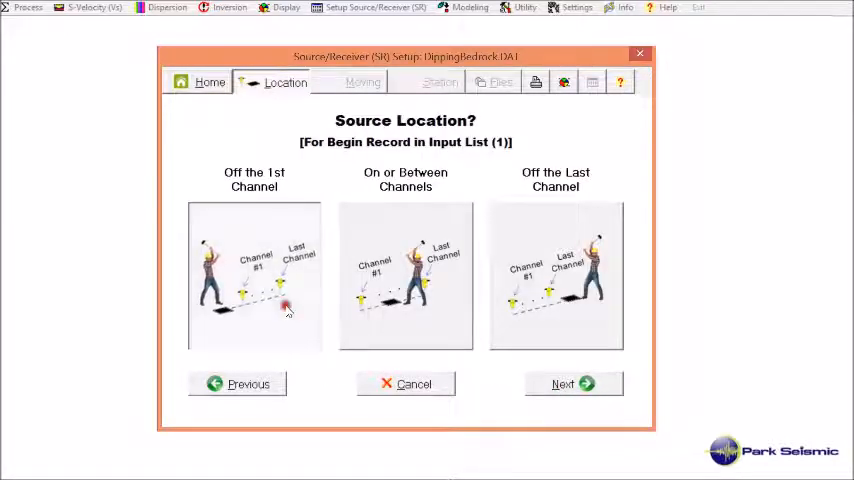
pyautogui.moveTo(504, 150)
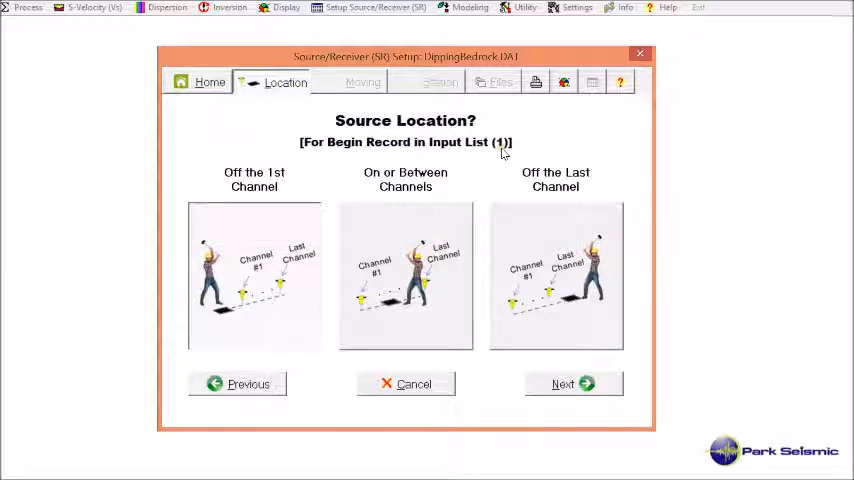
pyautogui.moveTo(224, 328)
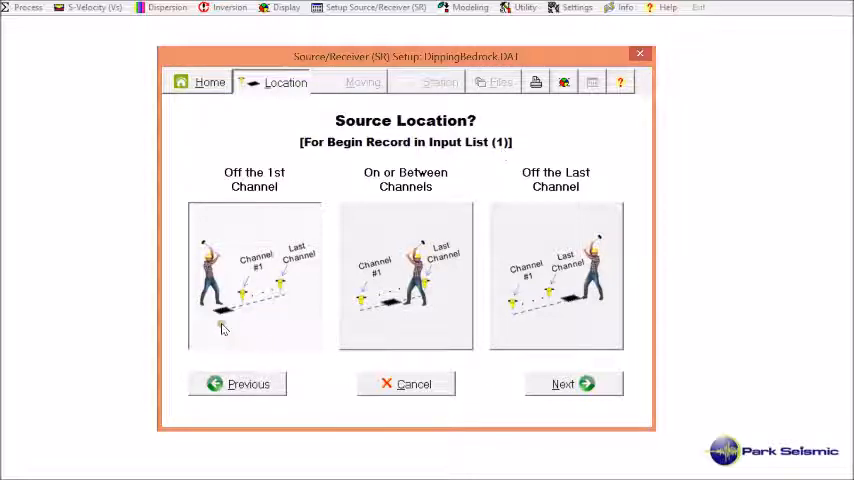
pyautogui.moveTo(248, 308)
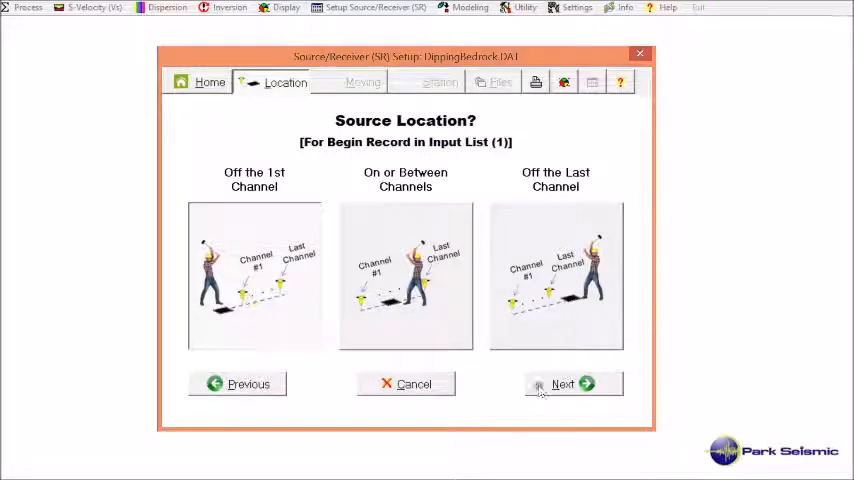
# Enter a 9 m source offset (X1) and confirm the 24-channel, 1.5 m spacing layout.
pyautogui.click(564, 384)
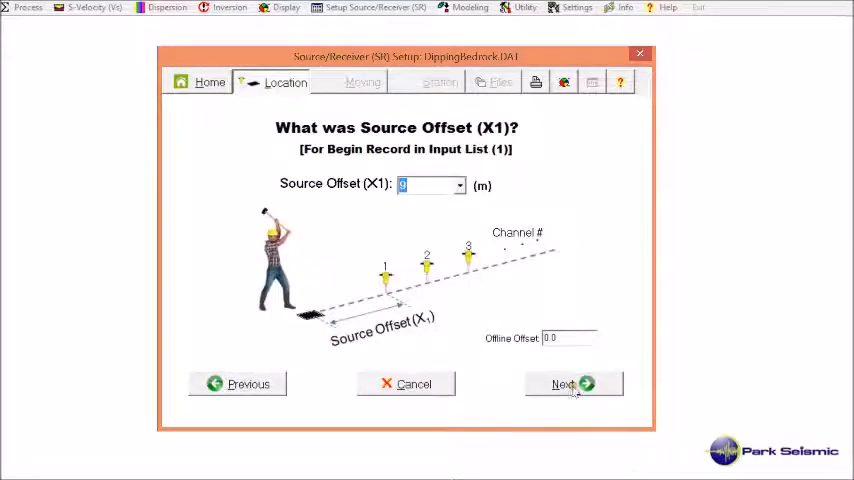
pyautogui.moveTo(436, 256)
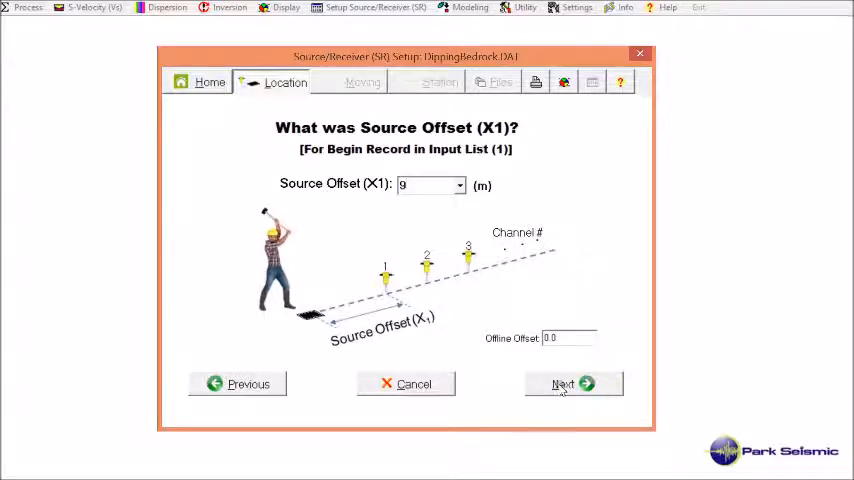
pyautogui.click(572, 384)
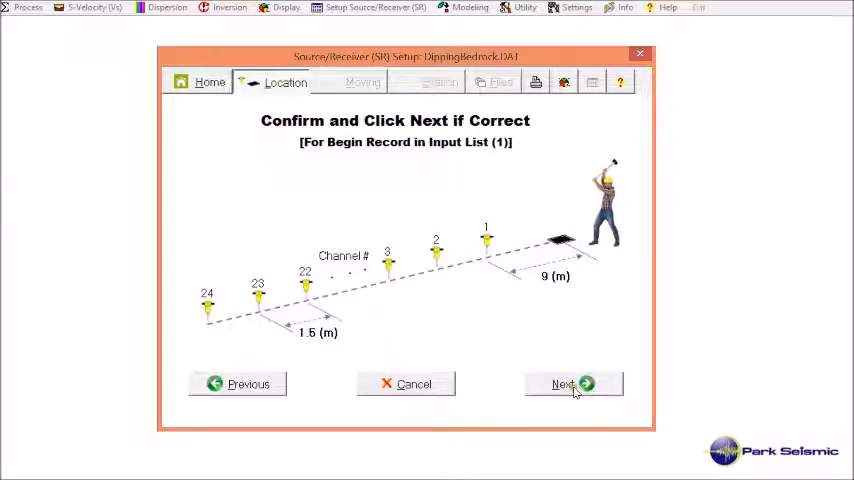
pyautogui.click(572, 384)
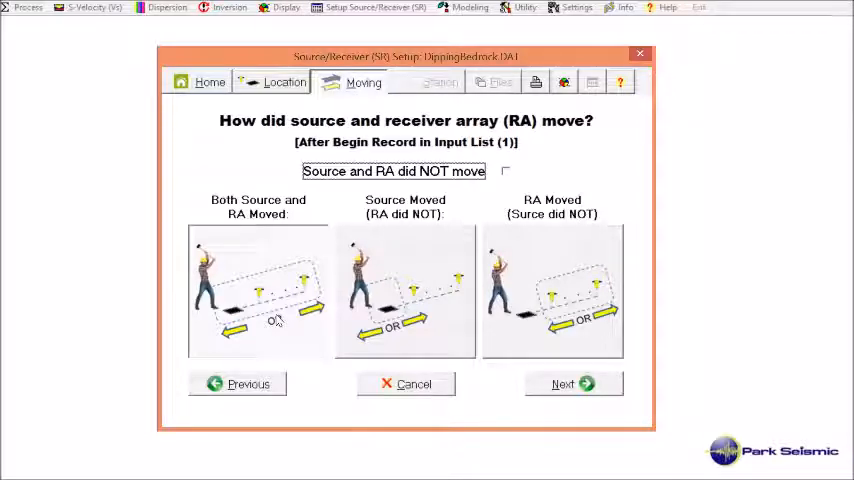
# Keep movement 'To RECEIVERS' and enter a 9 m move interval between records.
pyautogui.click(564, 384)
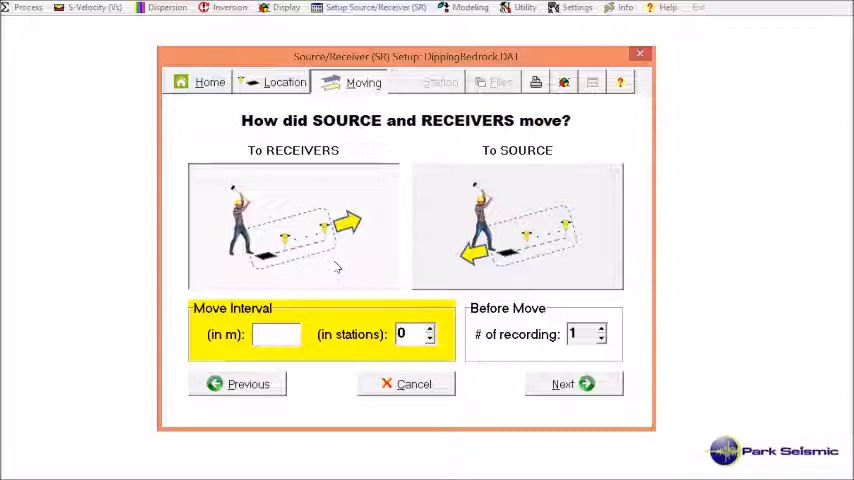
pyautogui.click(276, 334)
pyautogui.write('9')
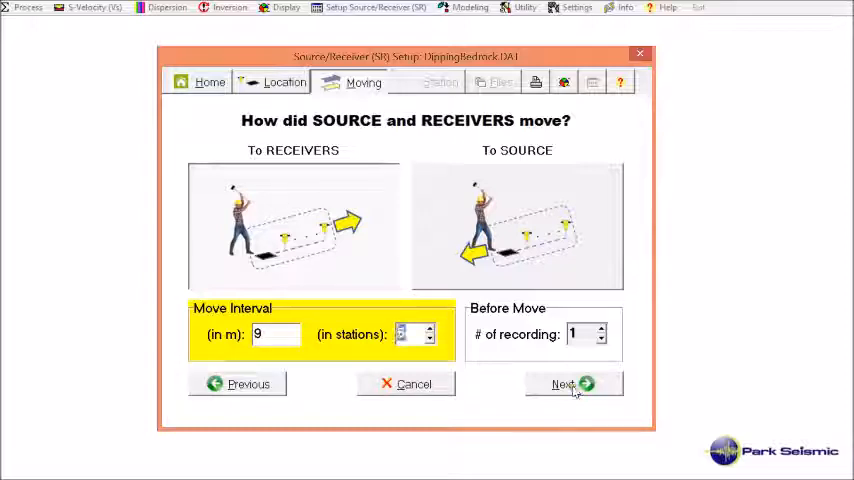
# Confirm reference distance 0.0 and source station 995, then pass the settings review to the Files page.
pyautogui.click(572, 384)
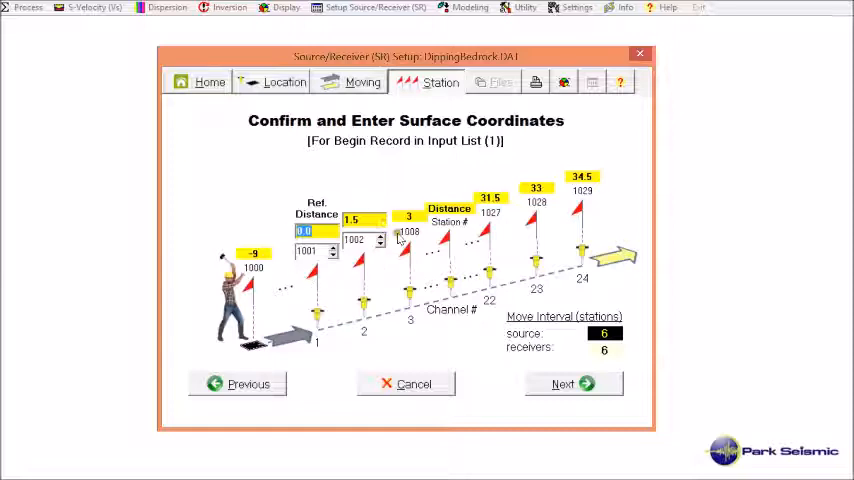
pyautogui.moveTo(532, 272)
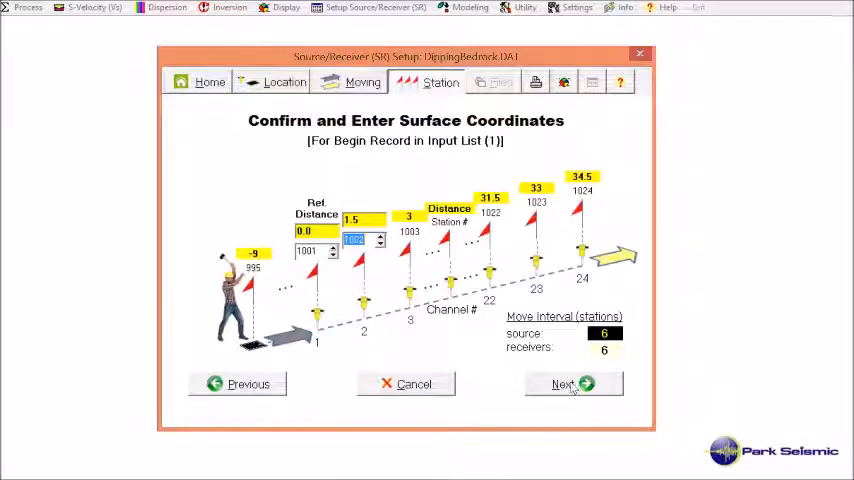
pyautogui.click(564, 384)
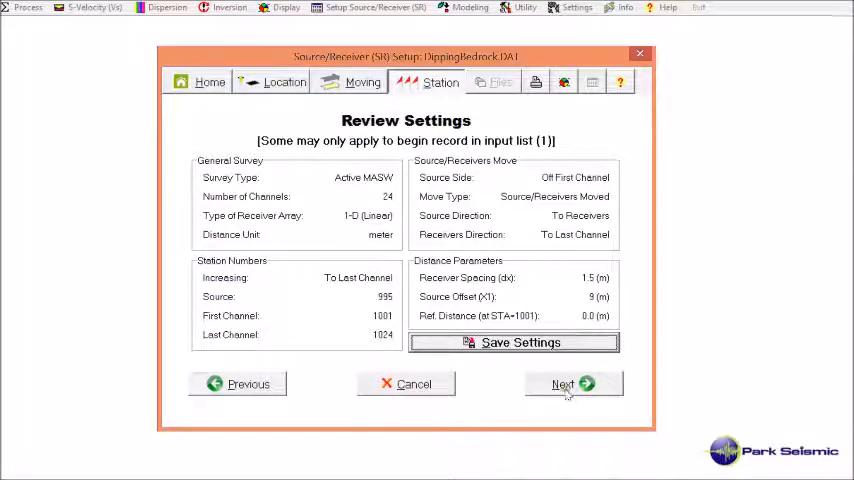
pyautogui.click(564, 384)
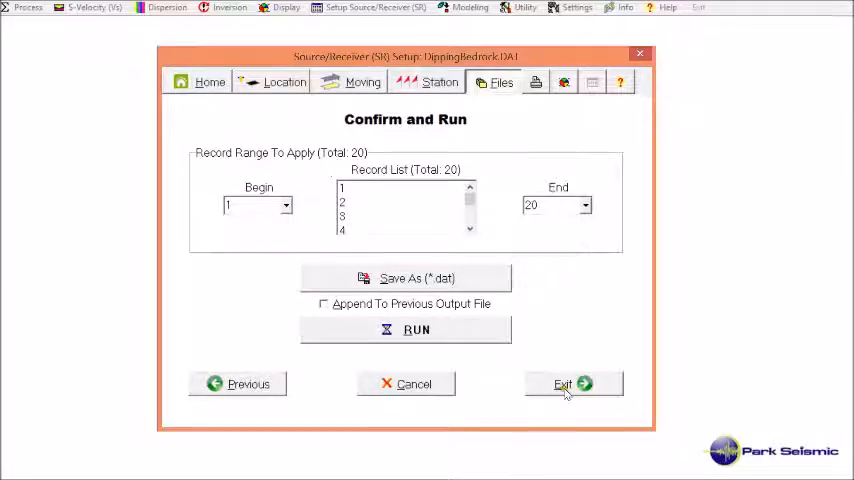
# Set the record range to begin at 1 and end at 20.
pyautogui.click(288, 204)
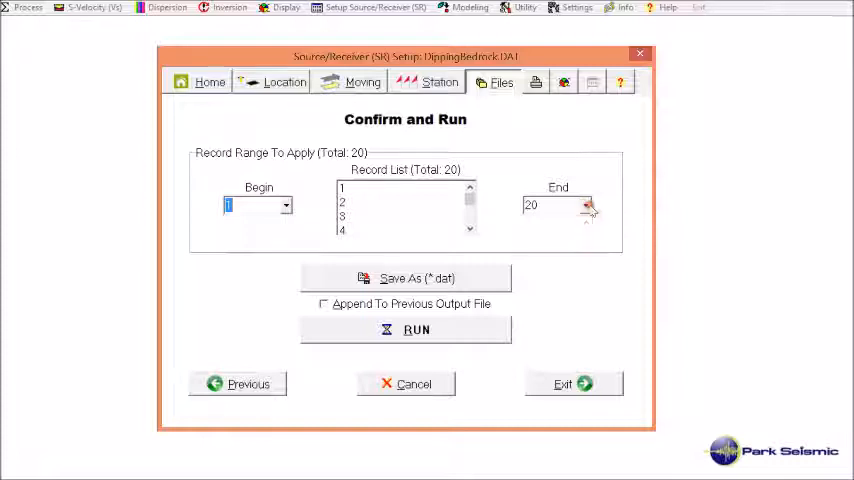
pyautogui.click(588, 204)
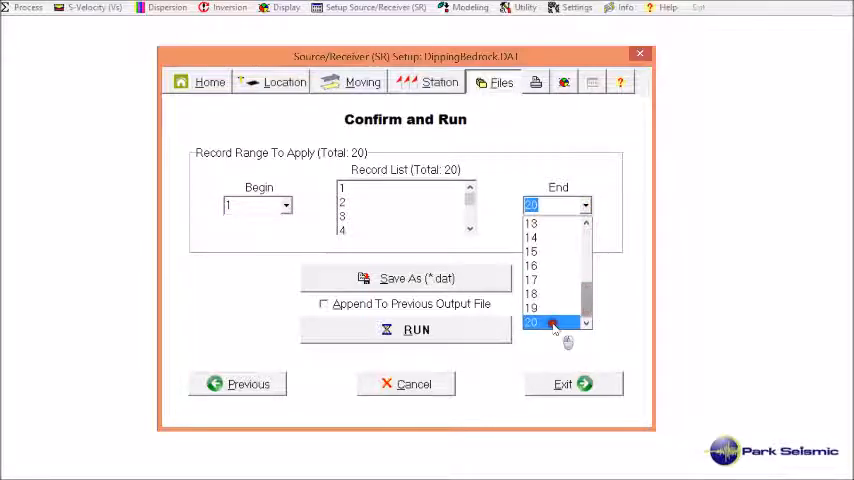
pyautogui.click(532, 322)
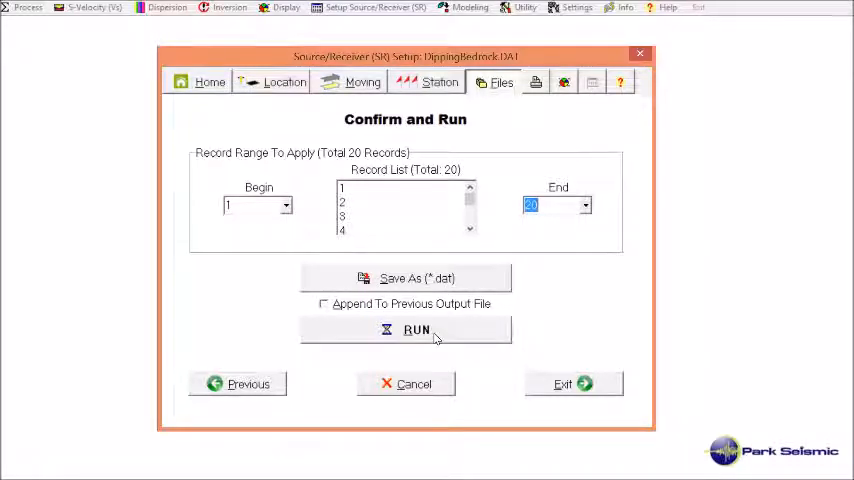
# Save the output as DippingBedrock(SR).DAT, overwriting the existing file, and run the encoding.
pyautogui.click(404, 278)
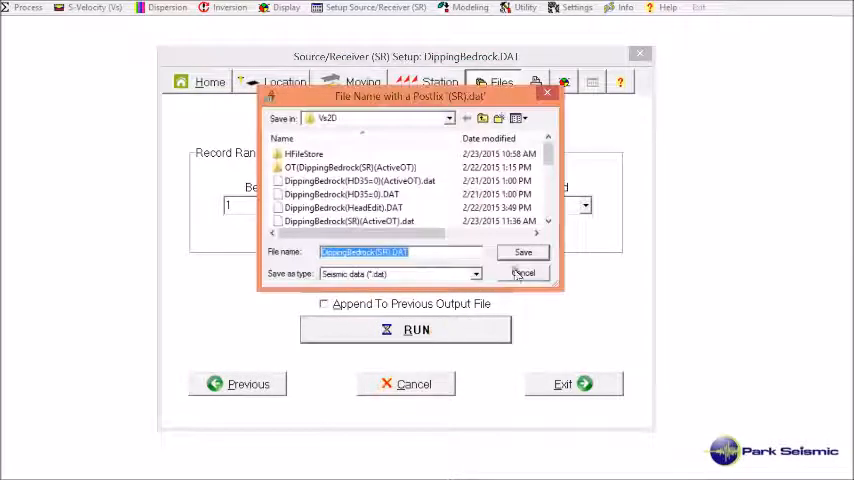
pyautogui.click(522, 252)
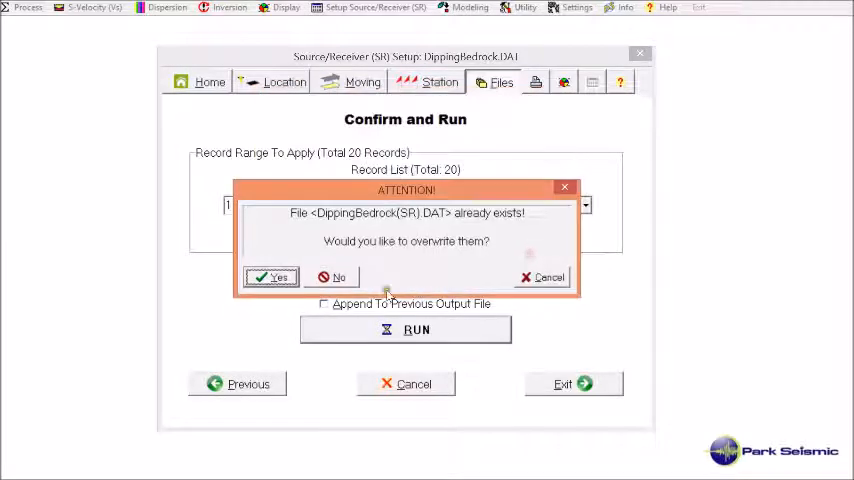
pyautogui.click(270, 276)
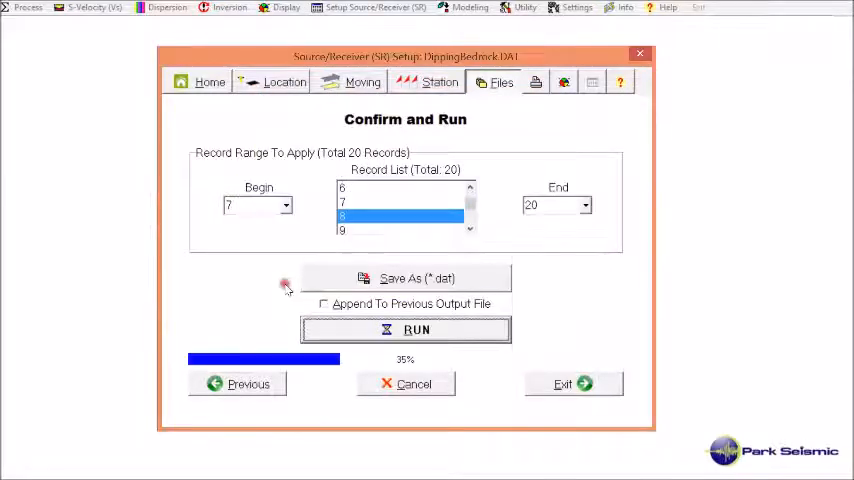
pyautogui.click(404, 328)
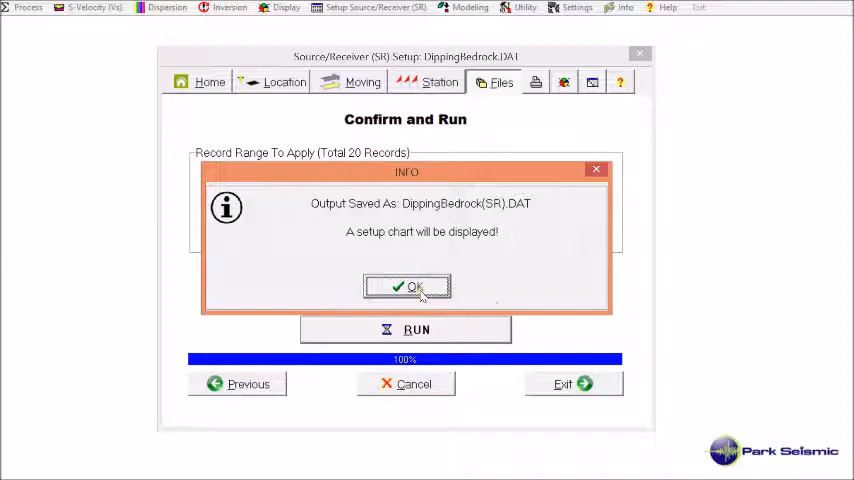
# Dismiss the Output Saved notice to show the source/receiver chart, then close the chart.
pyautogui.click(406, 286)
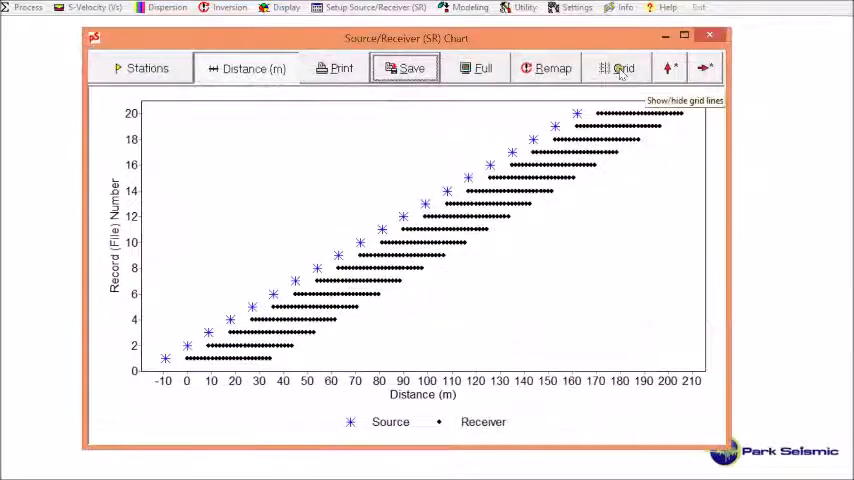
pyautogui.click(622, 68)
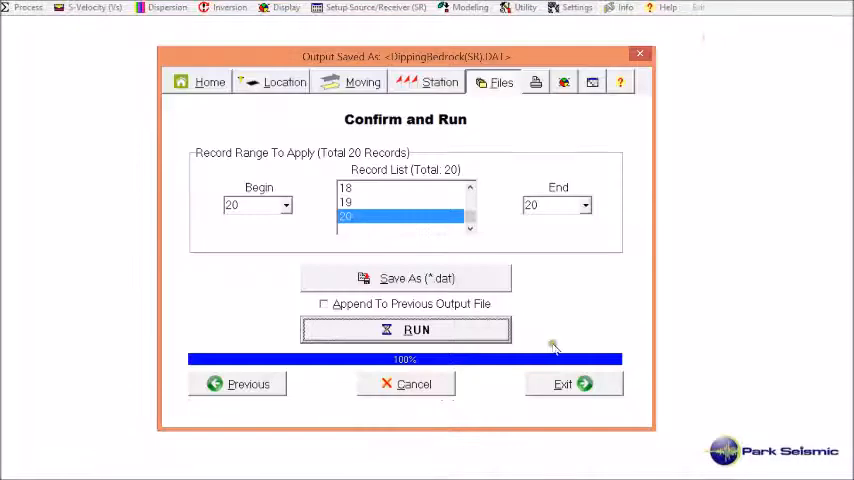
pyautogui.moveTo(552, 348)
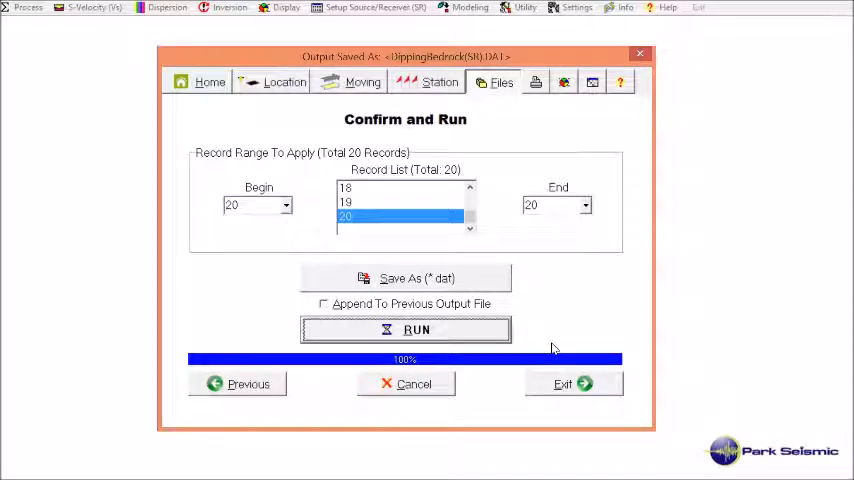